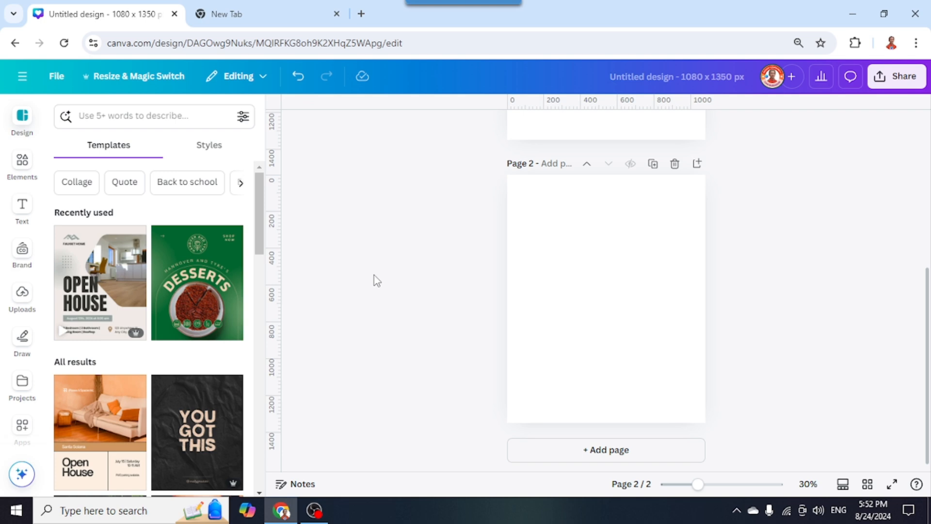
{"action": "mouse_move", "coordinate": [355, 301]}
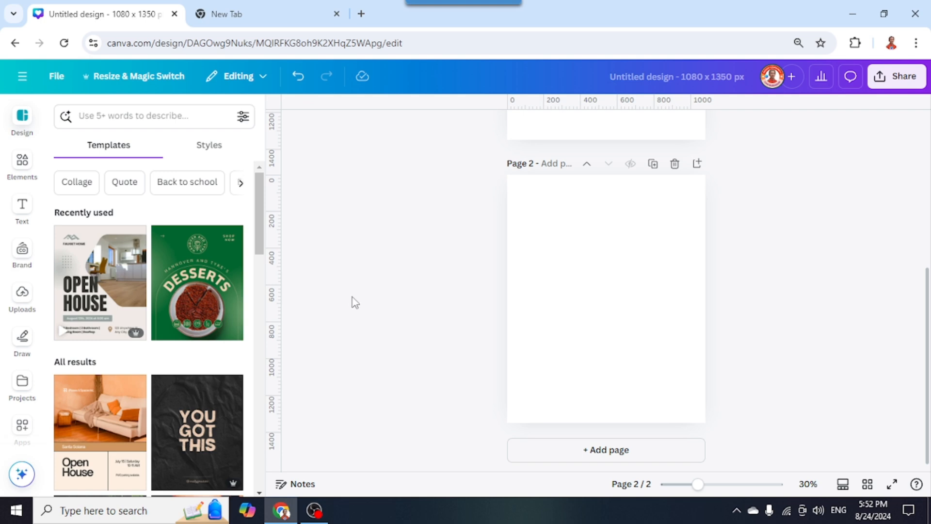
Step: Add the red Hulk portrait from Uploads to page 2 and start background removal
{"action": "left_click", "coordinate": [22, 295]}
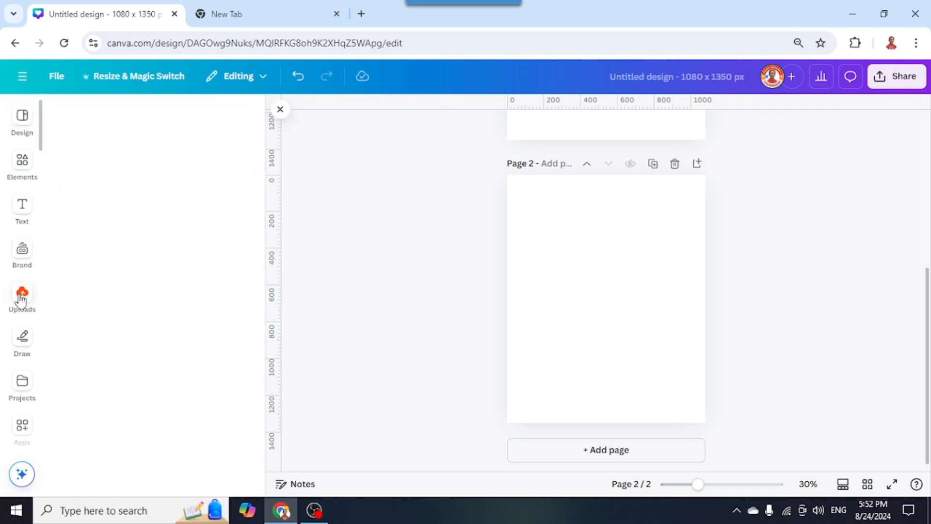
{"action": "left_click", "coordinate": [22, 297]}
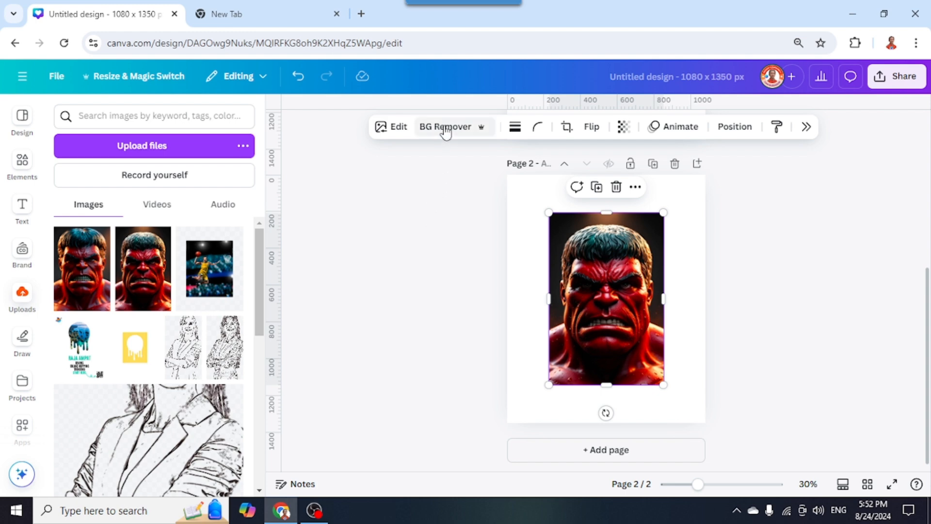
{"action": "left_click", "coordinate": [446, 126]}
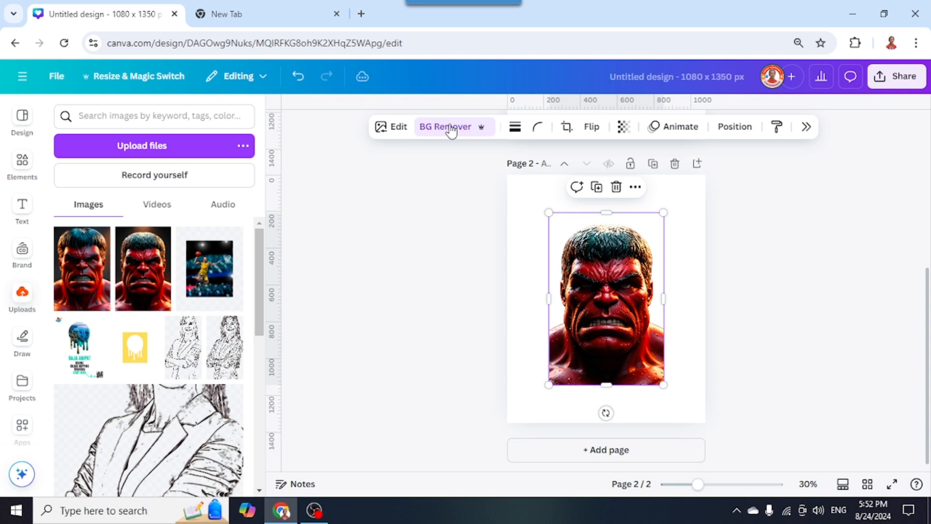
Step: With a large Restore brush, paint the dark backdrop back in around the Hulk figure
{"action": "left_click", "coordinate": [445, 126]}
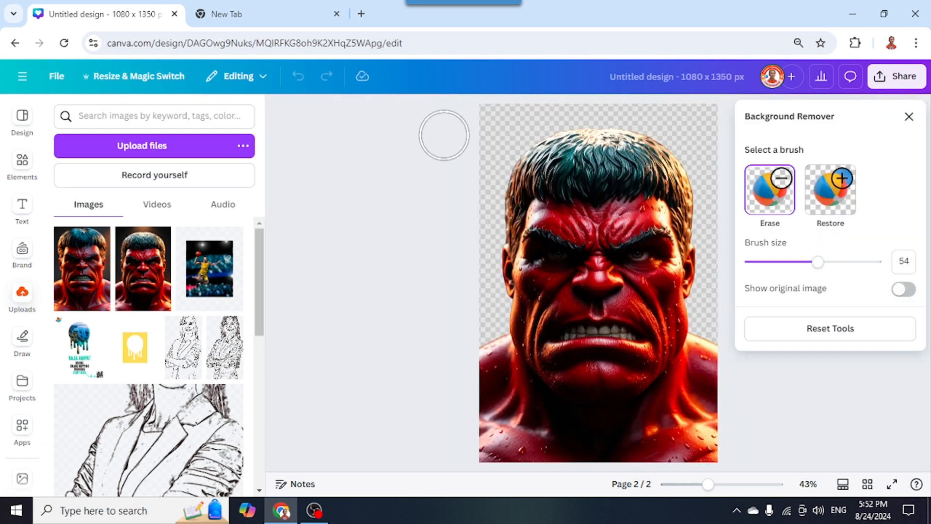
{"action": "left_click", "coordinate": [829, 189]}
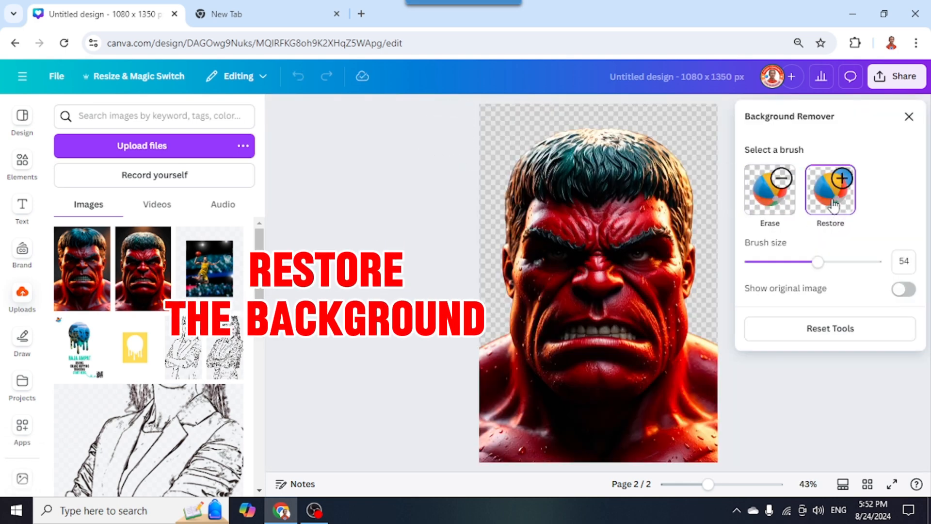
{"action": "left_click_drag", "start_coordinate": [818, 261], "coordinate": [867, 261]}
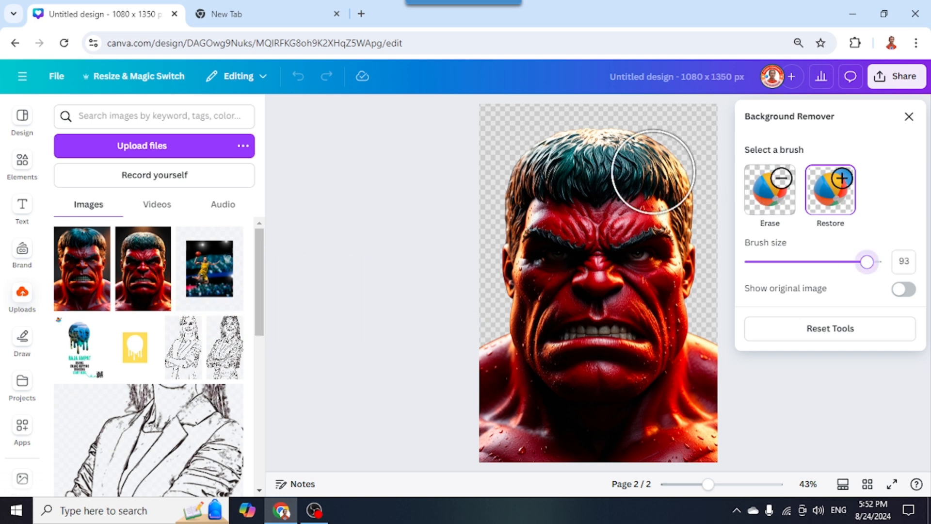
{"action": "left_click_drag", "start_coordinate": [653, 172], "coordinate": [487, 210]}
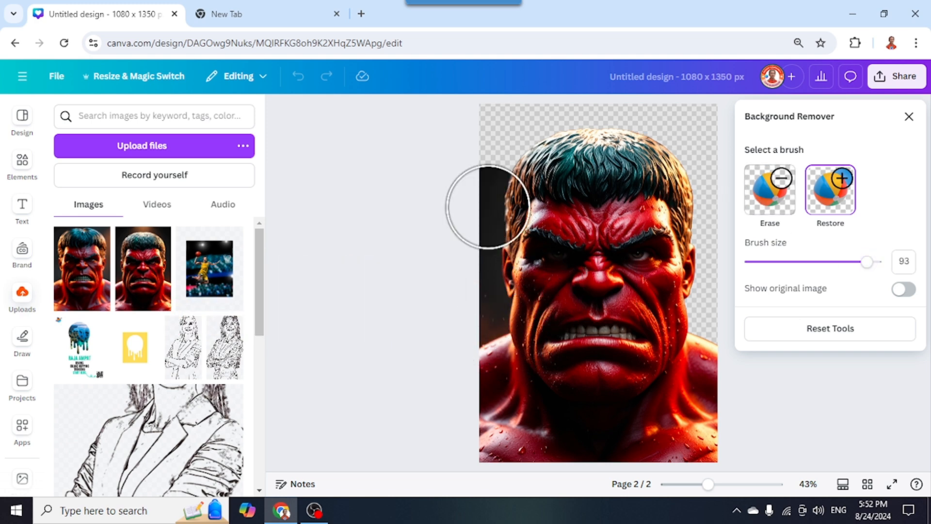
{"action": "left_click_drag", "start_coordinate": [487, 208], "coordinate": [525, 119]}
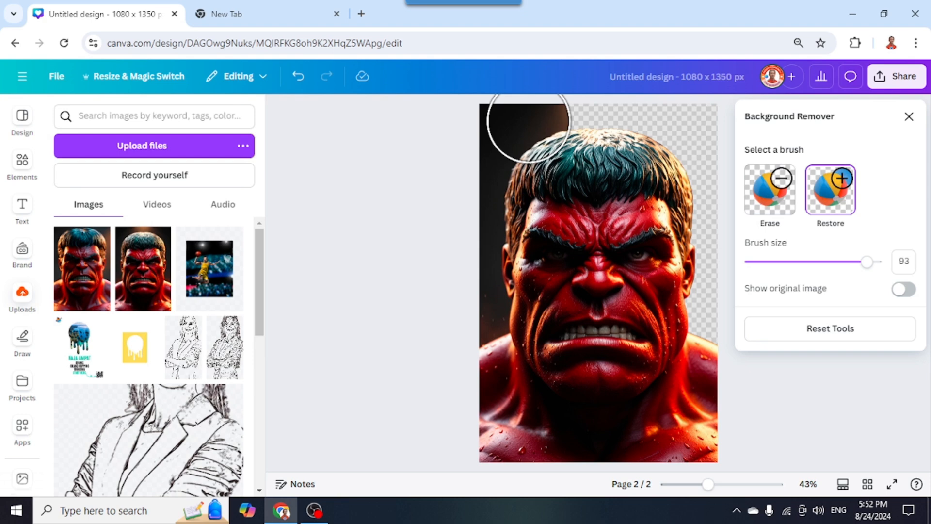
{"action": "left_click_drag", "start_coordinate": [526, 128], "coordinate": [704, 151]}
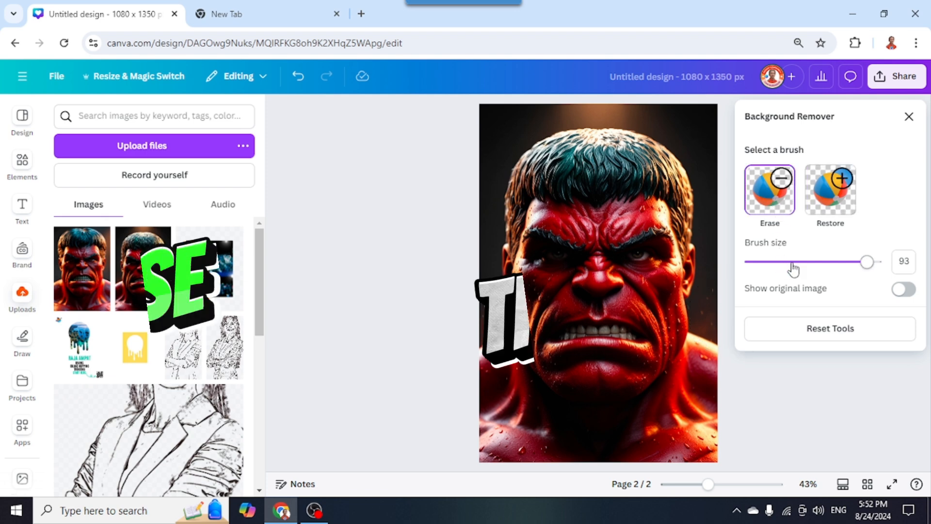
Step: With a size-46 Erase brush, cut out the Hulk's entire face into a transparent hole
{"action": "left_click_drag", "start_coordinate": [866, 261], "coordinate": [794, 261]}
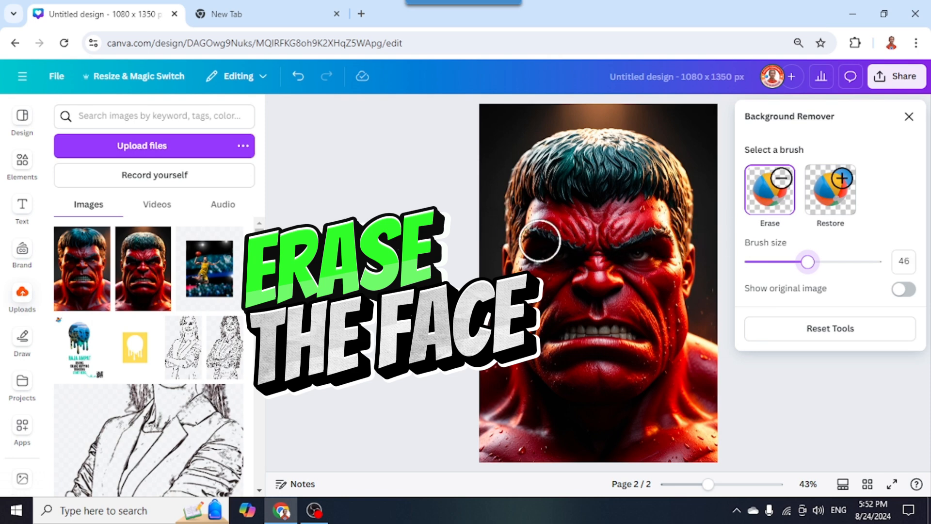
{"action": "mouse_move", "coordinate": [543, 234]}
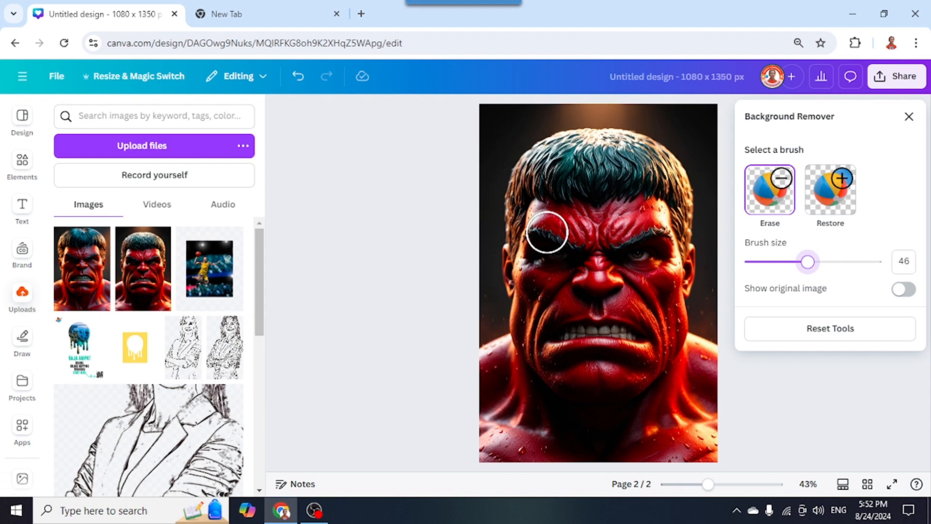
{"action": "left_click", "coordinate": [546, 243]}
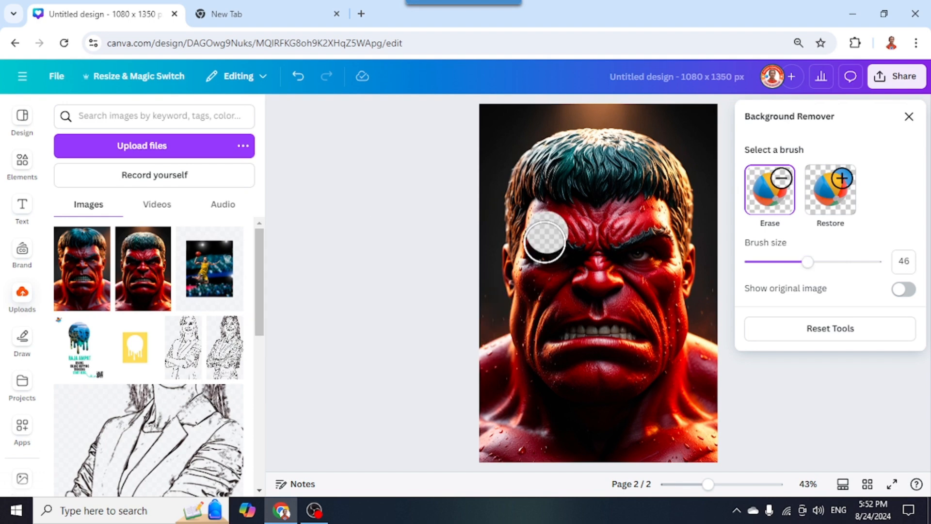
{"action": "left_click_drag", "start_coordinate": [543, 241], "coordinate": [541, 261]}
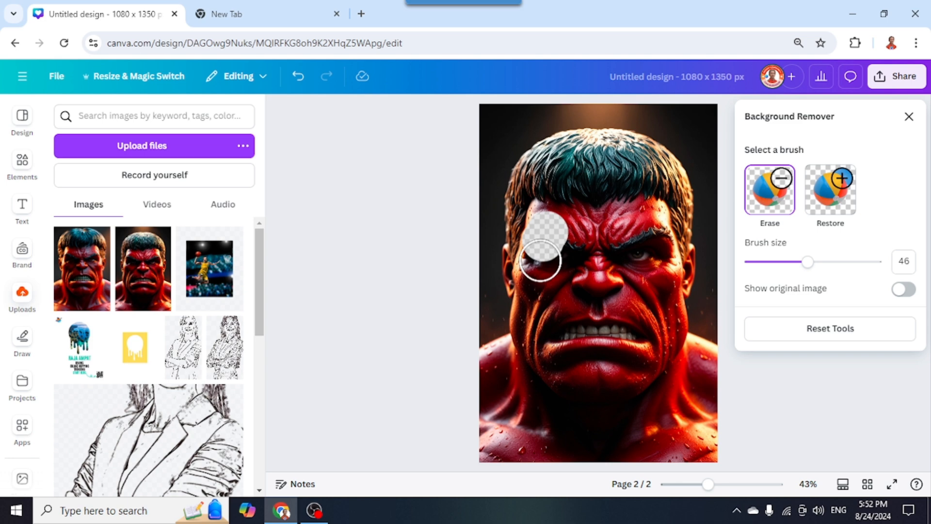
{"action": "left_click_drag", "start_coordinate": [541, 261], "coordinate": [537, 311]}
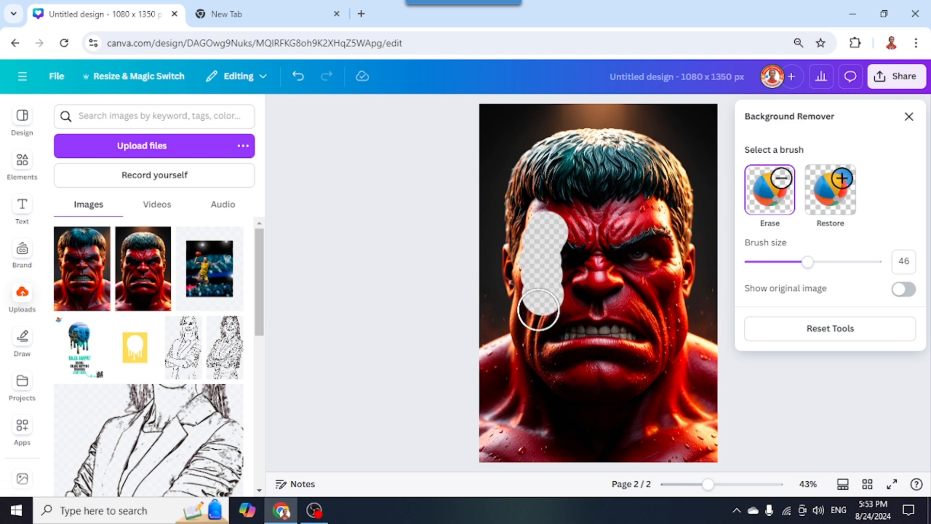
{"action": "left_click_drag", "start_coordinate": [538, 309], "coordinate": [647, 350]}
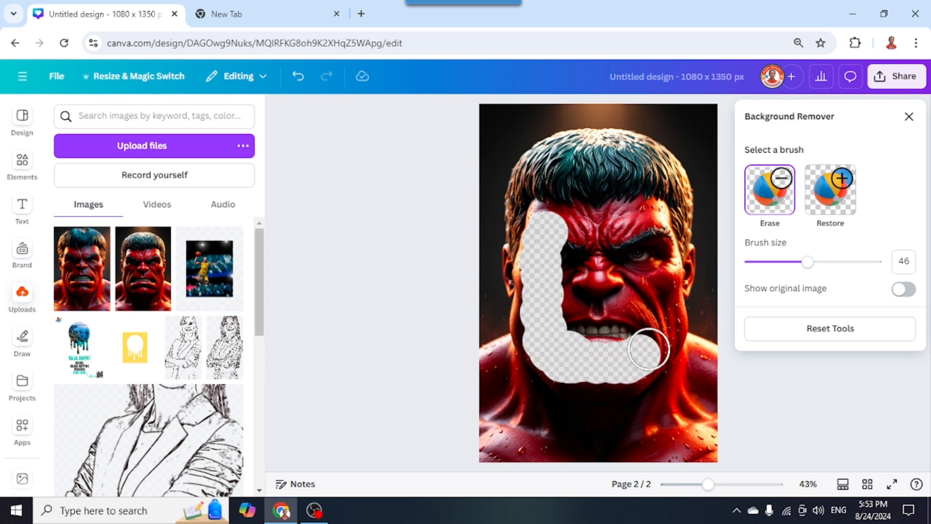
{"action": "left_click_drag", "start_coordinate": [647, 350], "coordinate": [617, 227]}
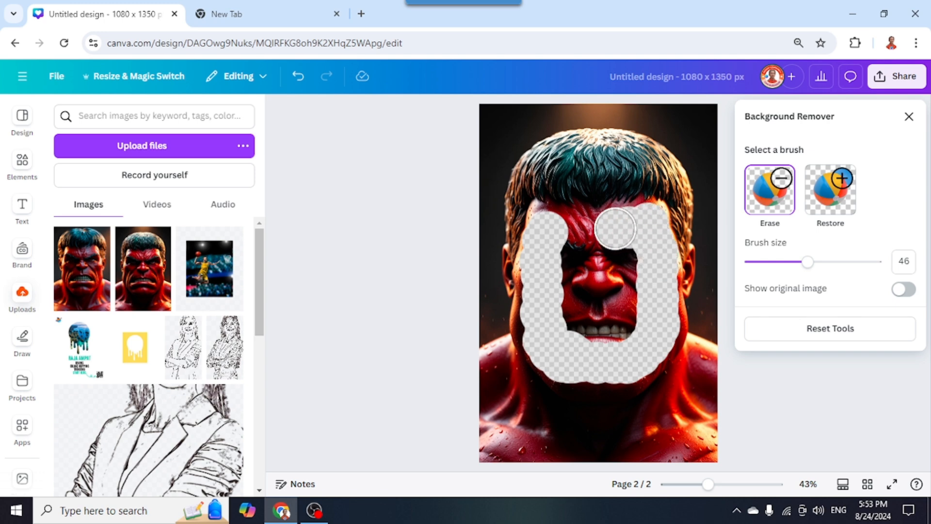
{"action": "left_click_drag", "start_coordinate": [618, 229], "coordinate": [707, 252]}
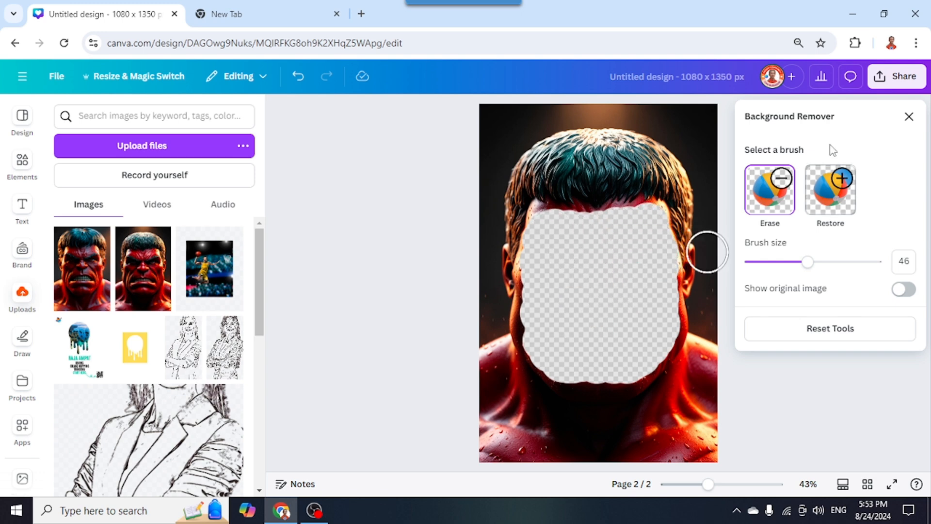
Step: Apply the face erasure to the page and start the Blur effect on the Hulk image
{"action": "left_click", "coordinate": [909, 117]}
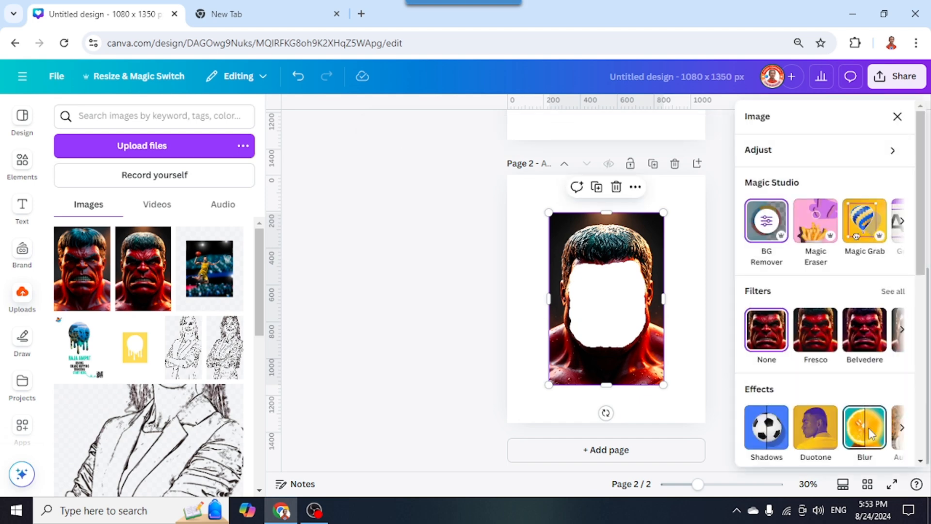
{"action": "left_click", "coordinate": [863, 427]}
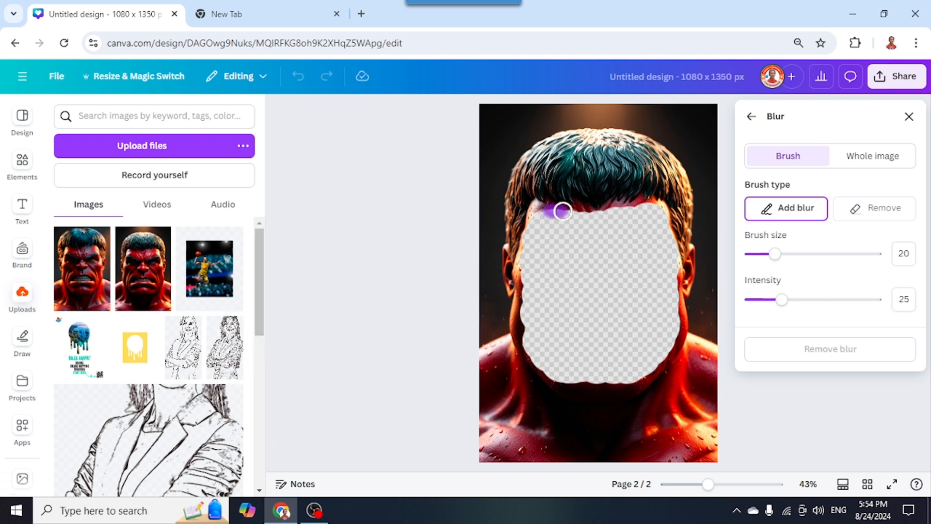
Step: Blur the hollow face's edge along the hairline, sides and chin
{"action": "left_click_drag", "start_coordinate": [561, 210], "coordinate": [657, 205]}
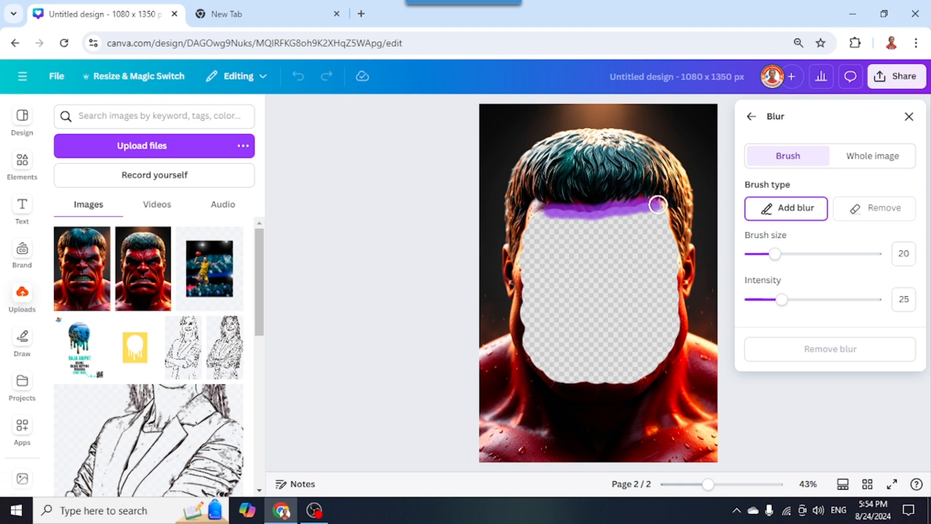
{"action": "left_click_drag", "start_coordinate": [658, 204], "coordinate": [615, 382]}
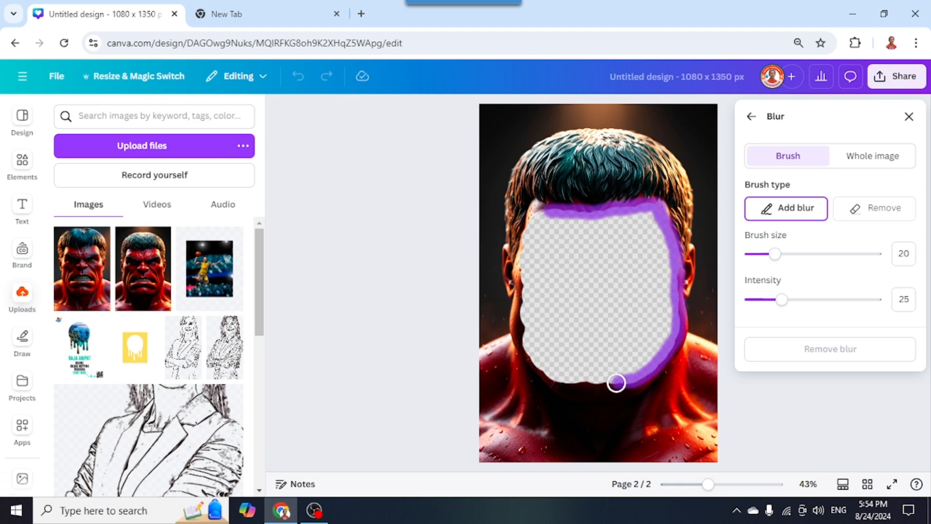
{"action": "left_click_drag", "start_coordinate": [617, 383], "coordinate": [541, 209]}
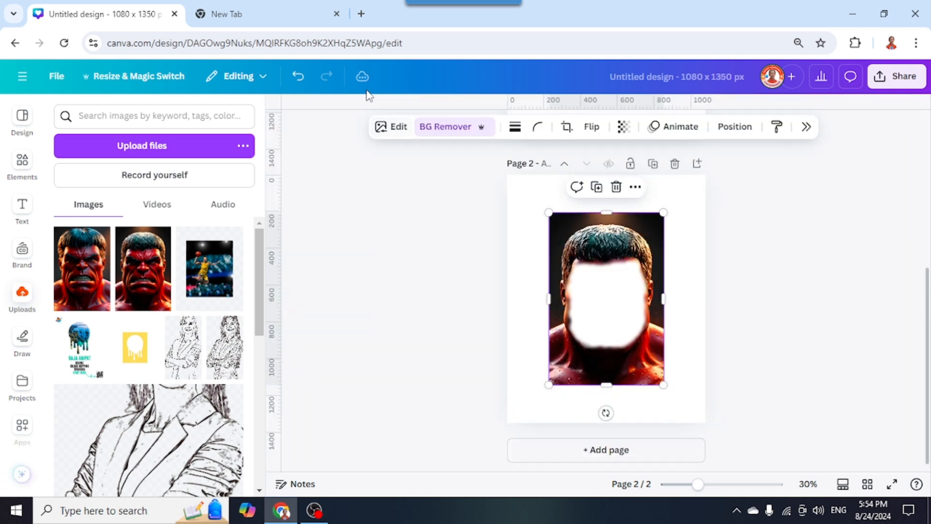
{"action": "mouse_move", "coordinate": [473, 258]}
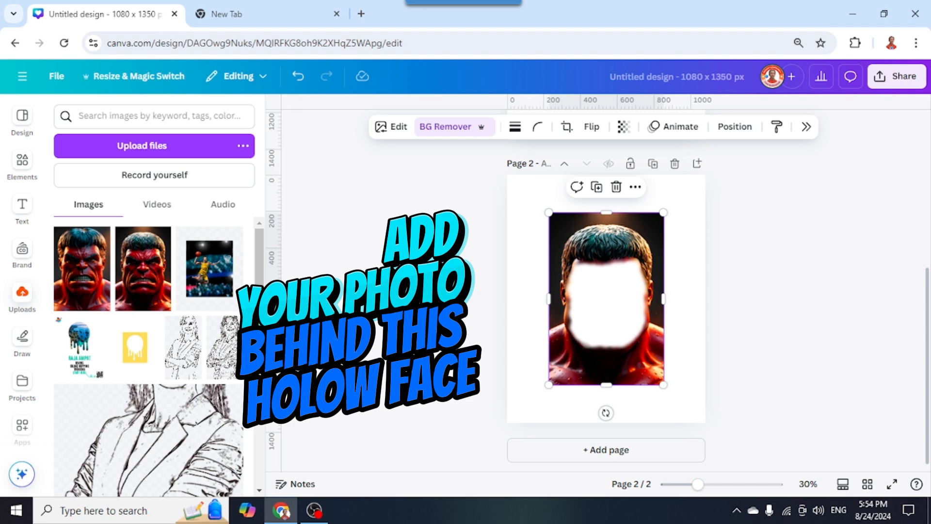
{"action": "left_click", "coordinate": [23, 166]}
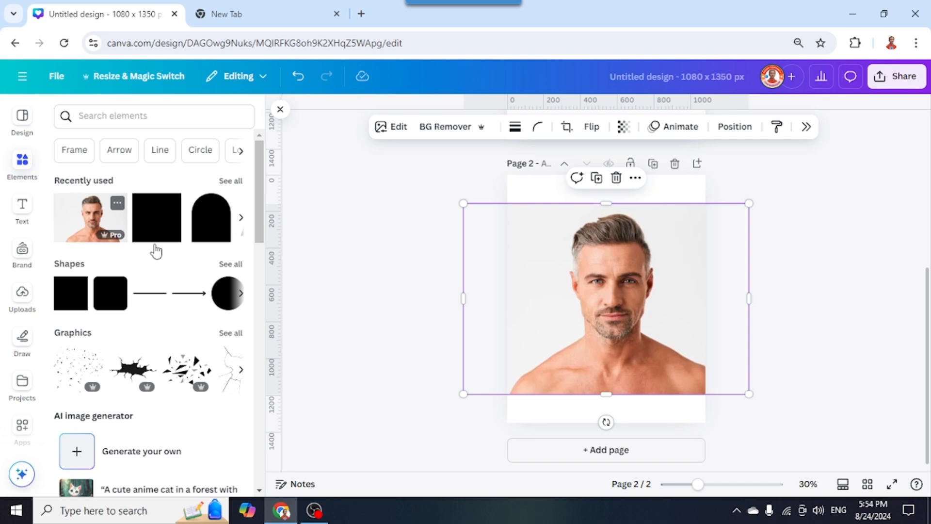
Step: Enlarge the man's photo, send it behind the Hulk image, and zoom in to check the fit
{"action": "left_click_drag", "start_coordinate": [749, 298], "coordinate": [690, 298]}
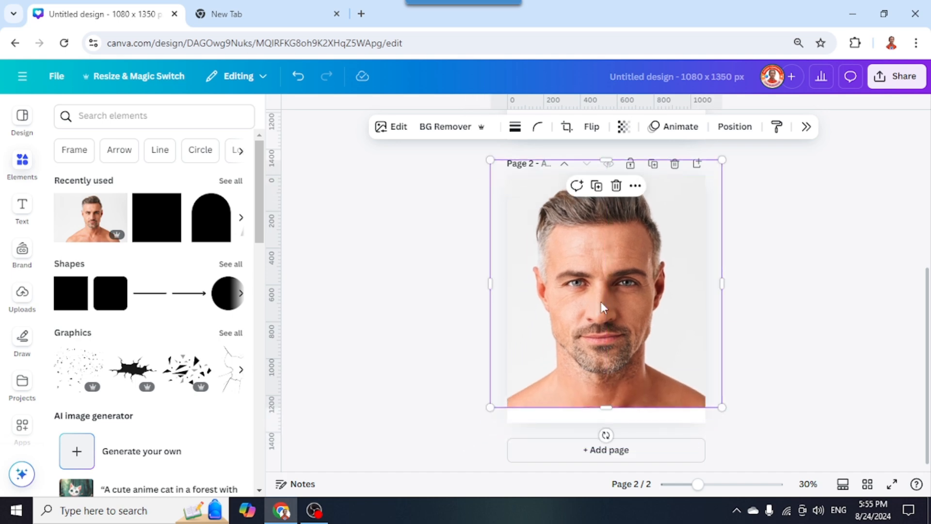
{"action": "right_click", "coordinate": [601, 308]}
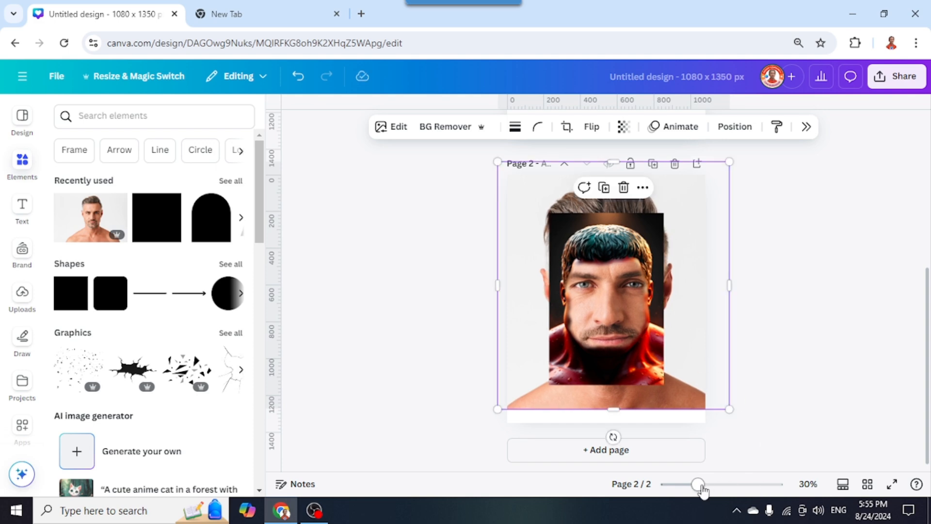
{"action": "left_click_drag", "start_coordinate": [697, 484], "coordinate": [716, 484]}
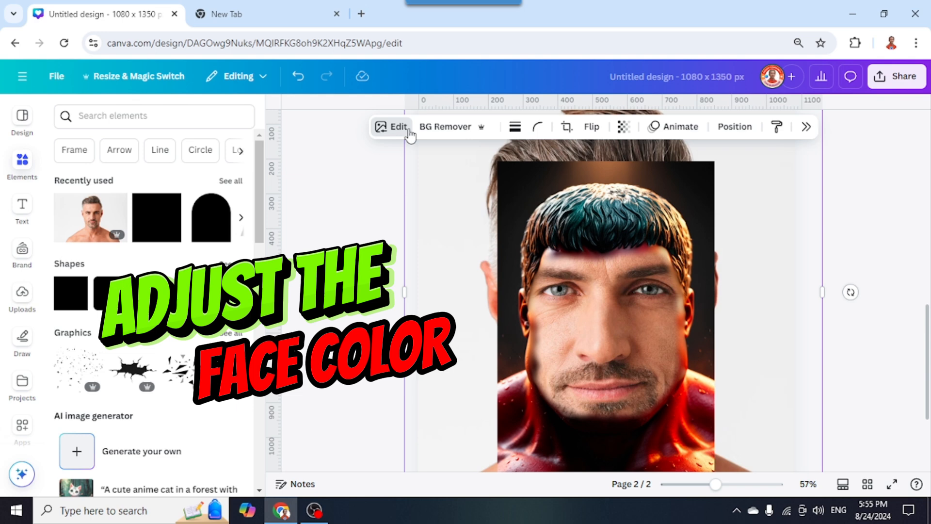
Step: In Adjust, set Temperature and Tint to 100 and Brightness to about -63
{"action": "left_click", "coordinate": [391, 126]}
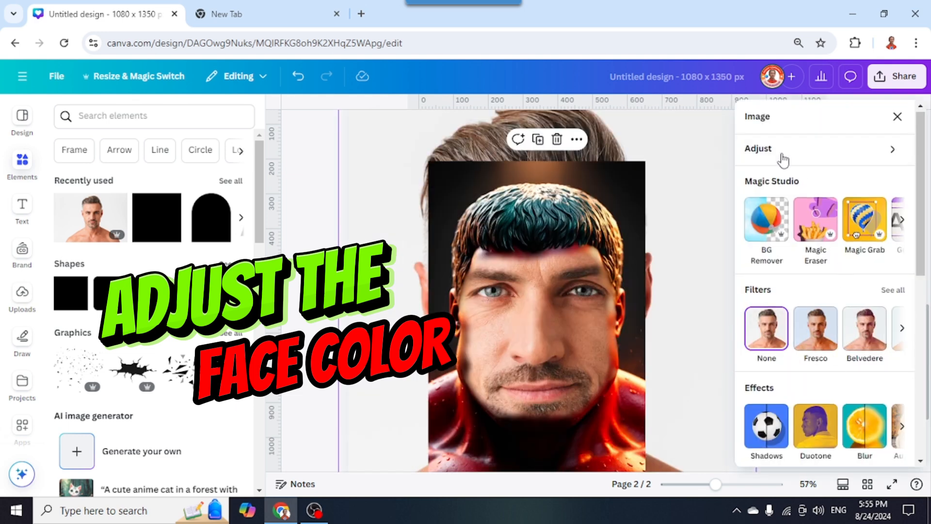
{"action": "left_click", "coordinate": [758, 149]}
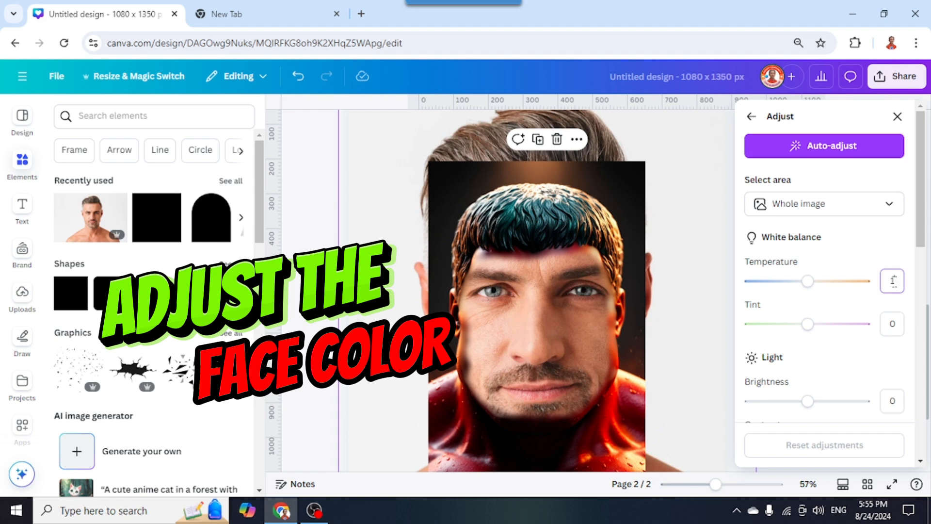
{"action": "left_click_drag", "start_coordinate": [808, 281], "coordinate": [863, 282]}
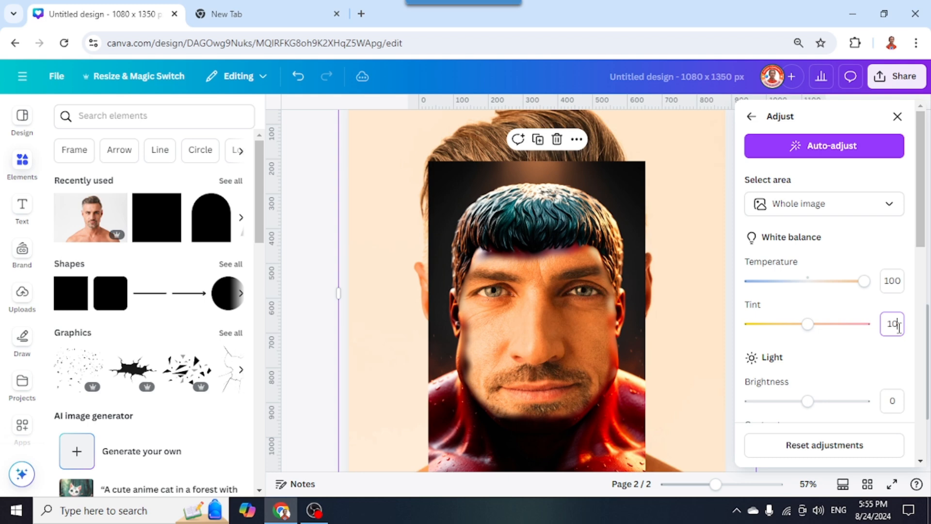
{"action": "type", "text": "100"}
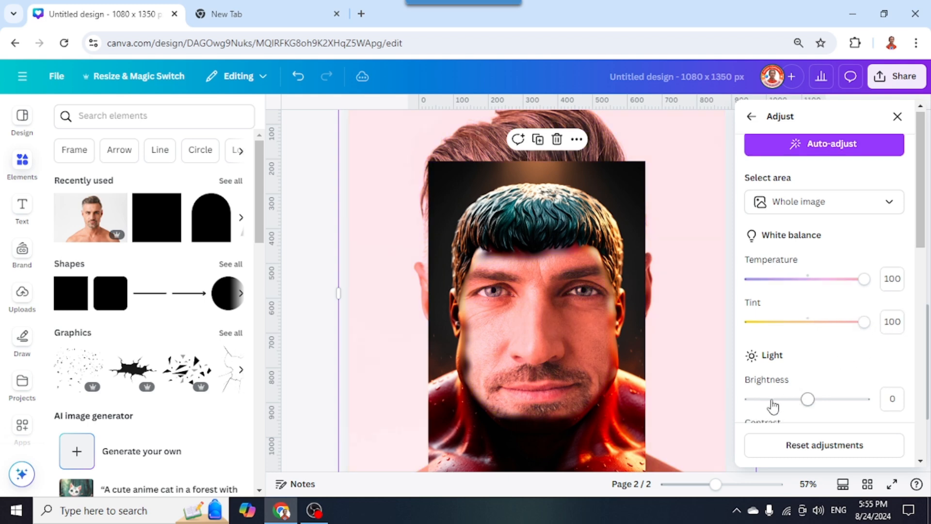
{"action": "left_click_drag", "start_coordinate": [808, 399], "coordinate": [771, 399]}
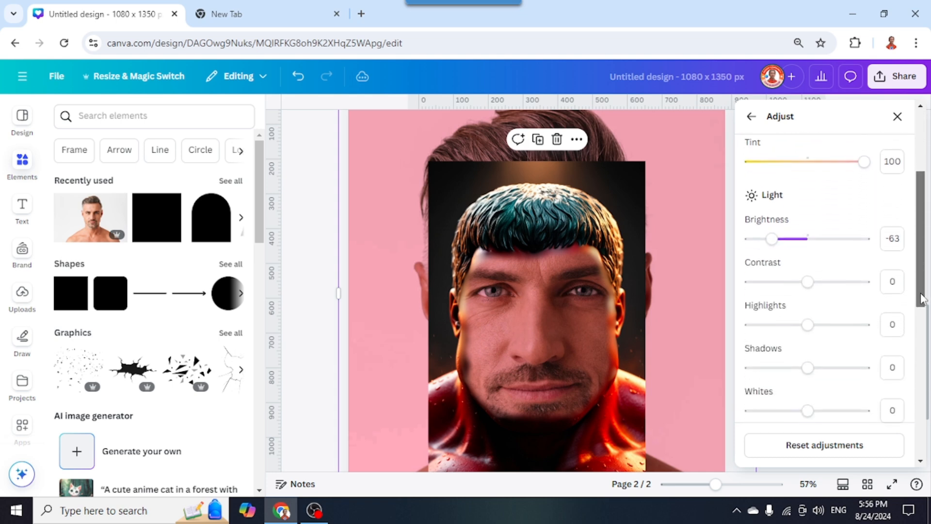
Step: Set Vibrance to 52, Saturation to 100 and Brightness to -100, turning the face deep red
{"action": "scroll", "scroll_direction": "down", "scroll_amount": 3}
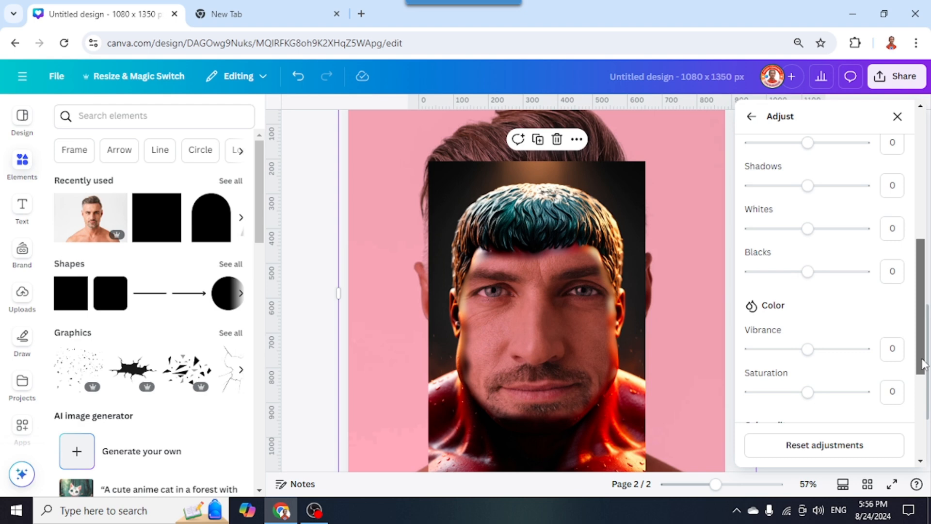
{"action": "left_click_drag", "start_coordinate": [808, 349], "coordinate": [837, 349]}
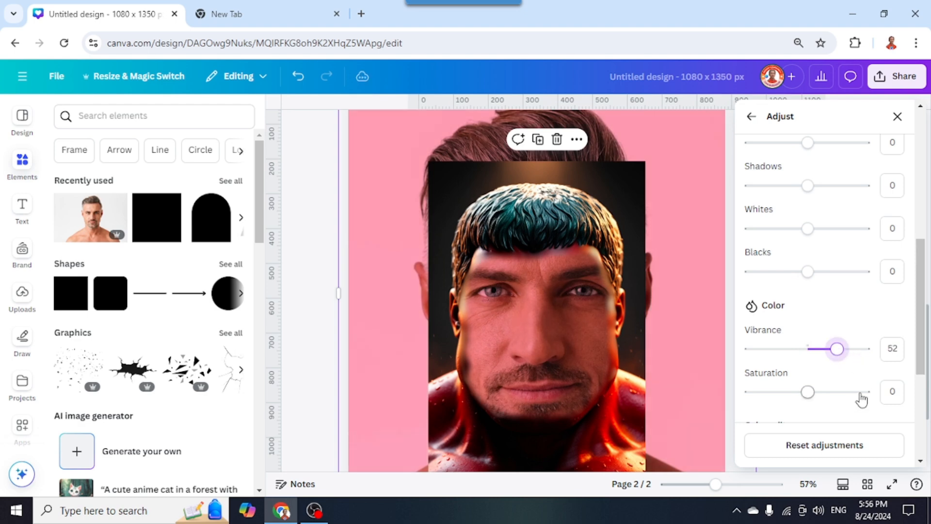
{"action": "left_click_drag", "start_coordinate": [808, 391], "coordinate": [864, 391]}
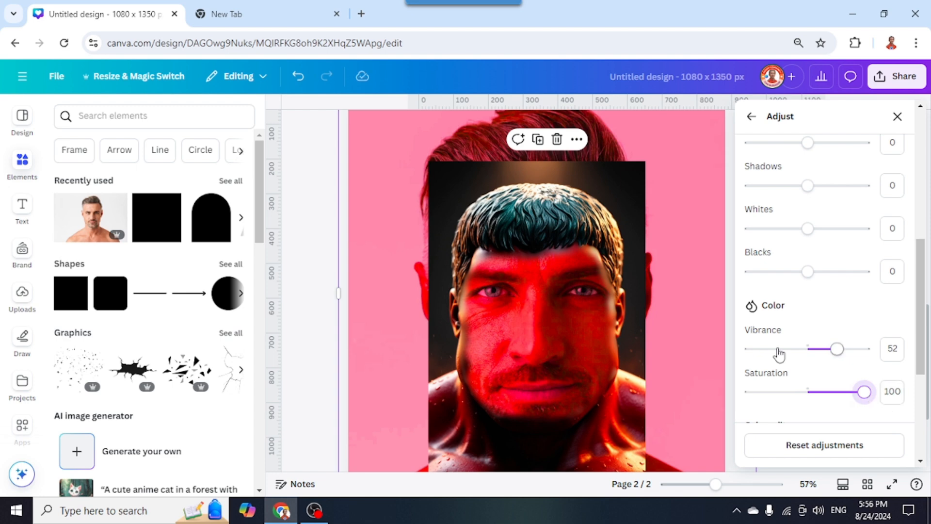
{"action": "left_click_drag", "start_coordinate": [839, 350], "coordinate": [831, 350]}
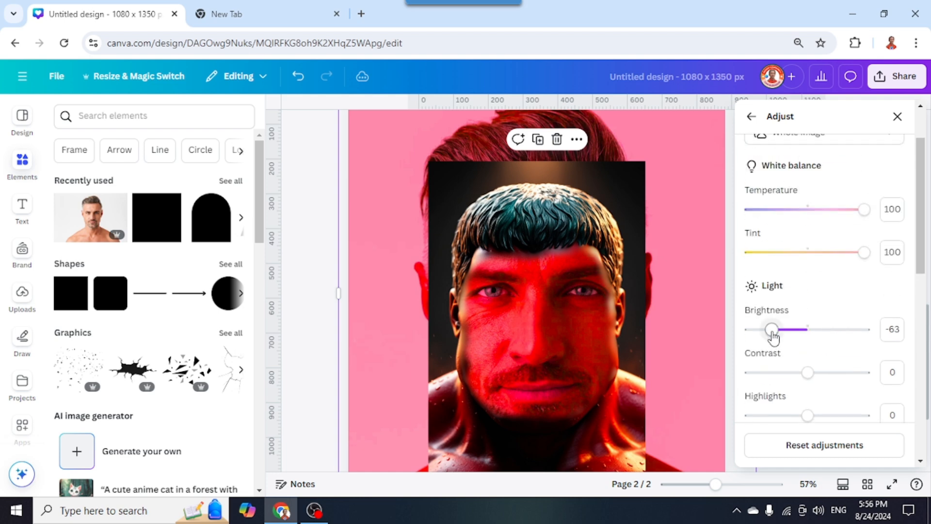
{"action": "left_click_drag", "start_coordinate": [772, 328], "coordinate": [758, 329]}
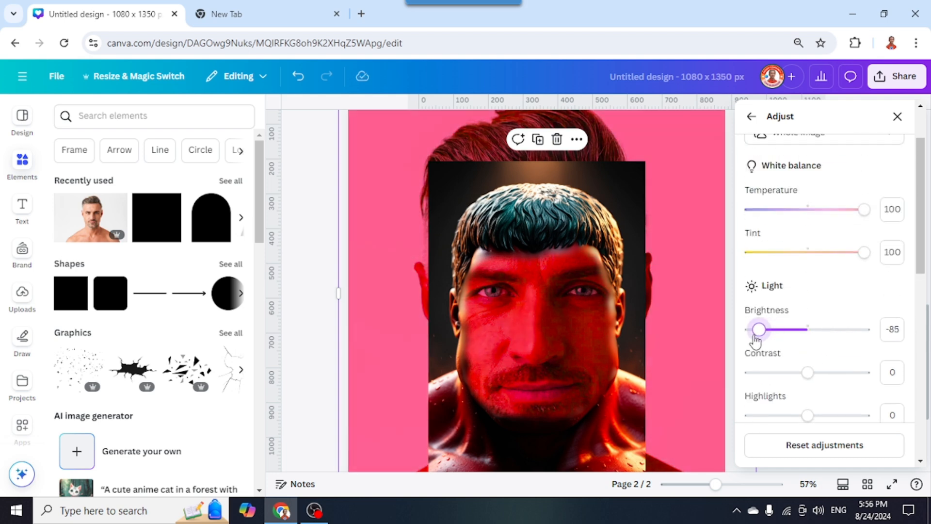
{"action": "left_click_drag", "start_coordinate": [763, 329], "coordinate": [750, 328]}
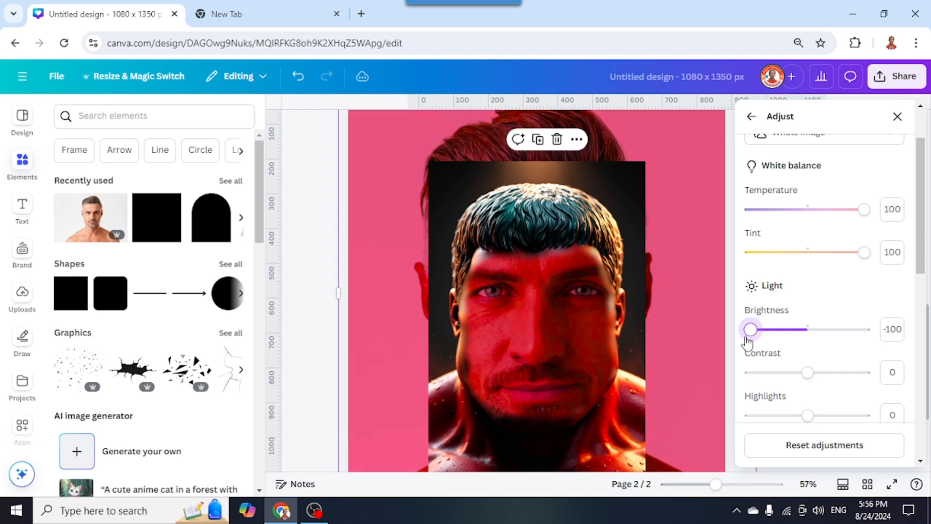
{"action": "mouse_move", "coordinate": [747, 343]}
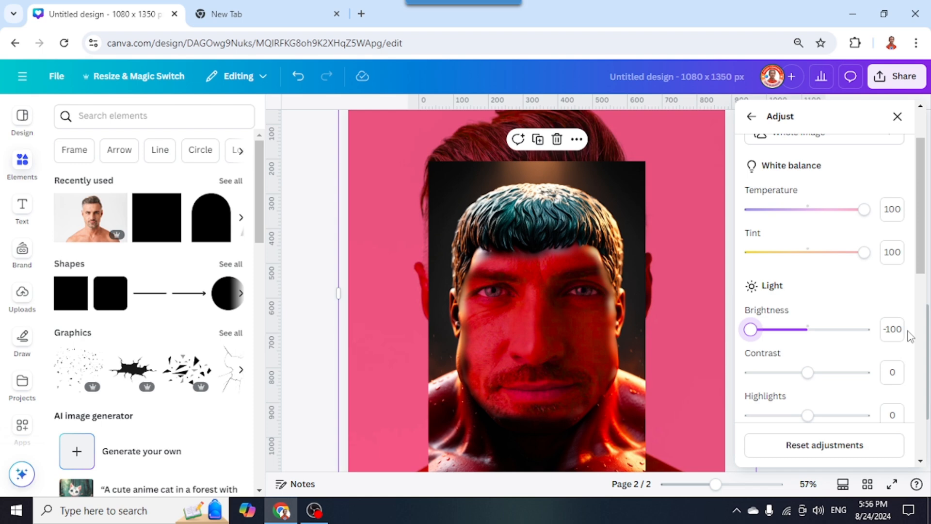
{"action": "mouse_move", "coordinate": [690, 390]}
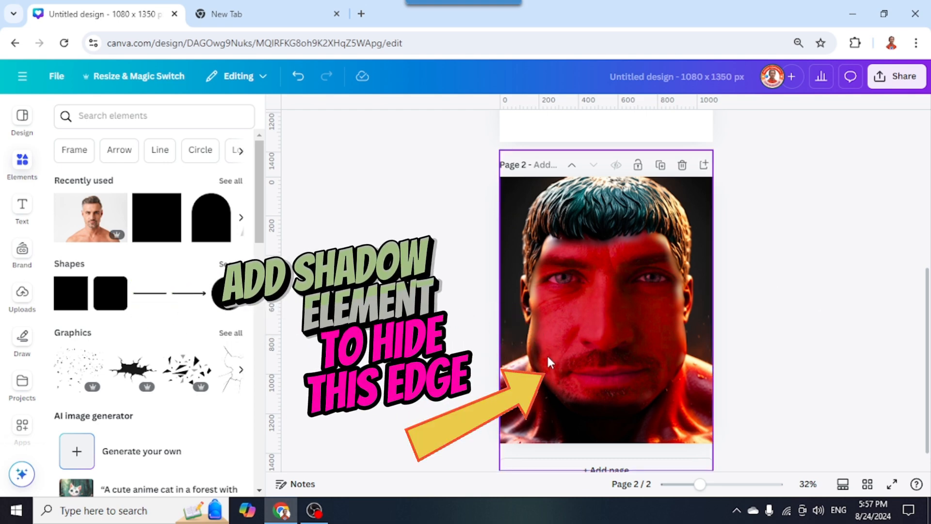
Step: Search elements for 'shadow' graphics and add the diagonal shadow over the face's lower left
{"action": "left_click", "coordinate": [154, 116]}
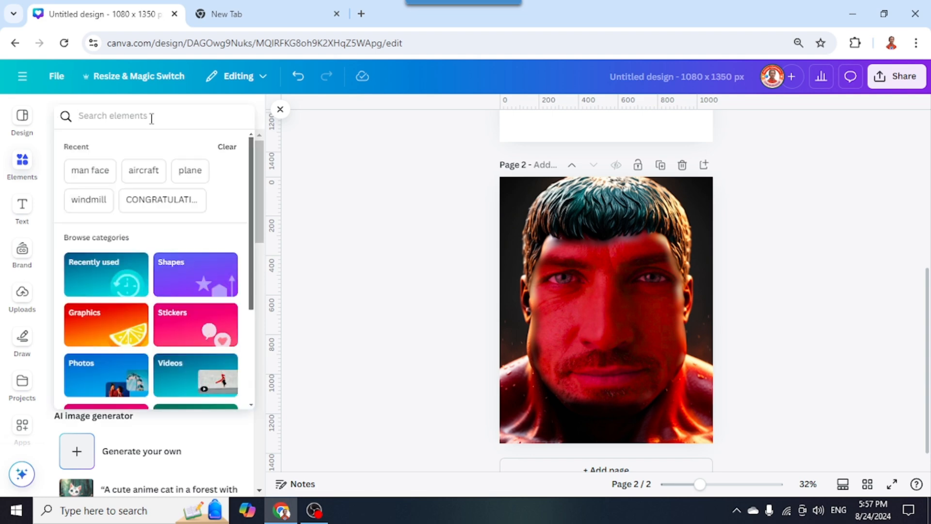
{"action": "type", "text": "shadow"}
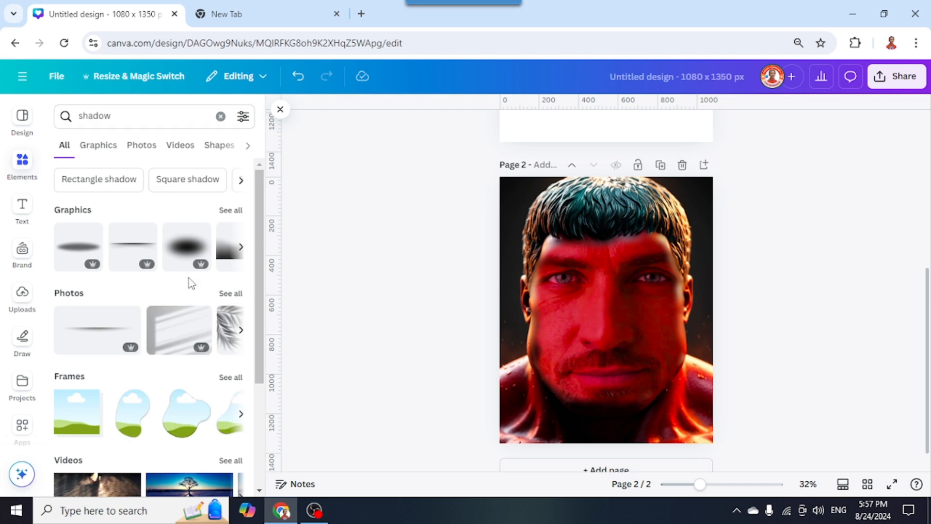
{"action": "left_click", "coordinate": [98, 144]}
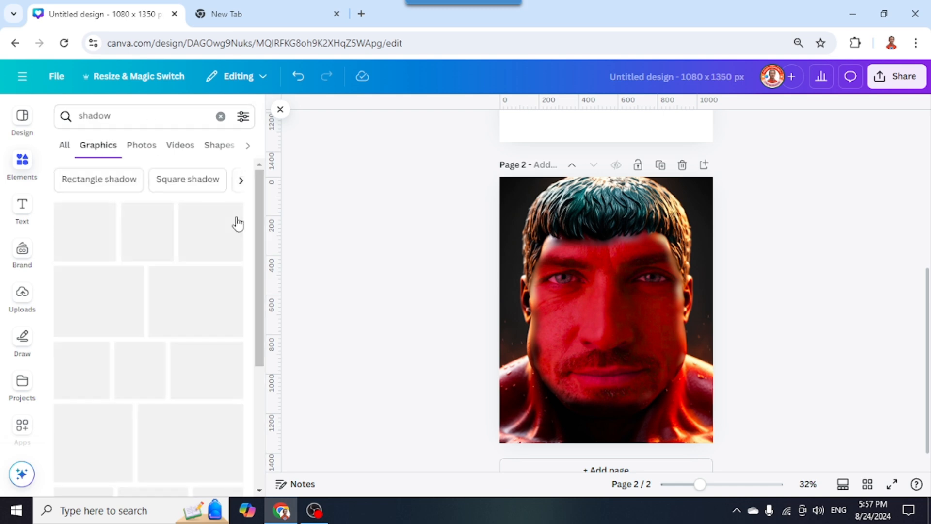
{"action": "scroll", "scroll_direction": "down", "scroll_amount": 3}
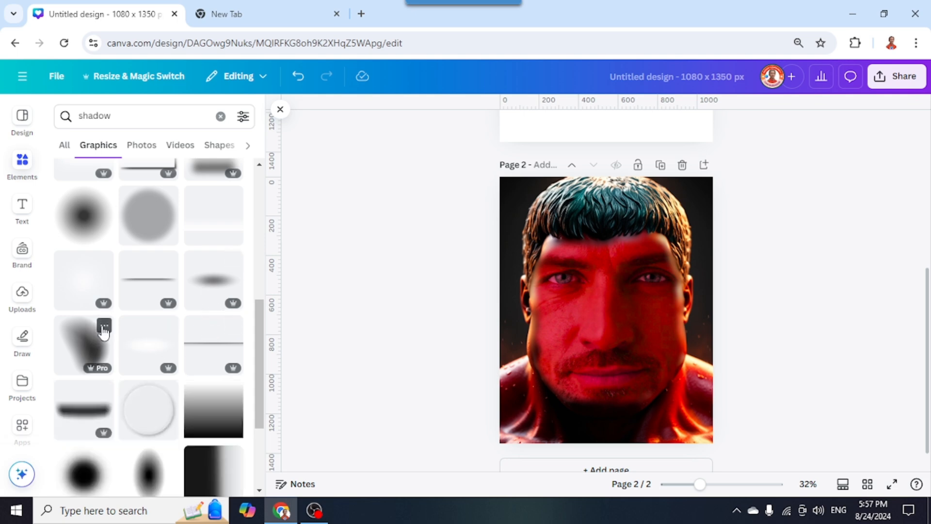
{"action": "left_click", "coordinate": [103, 325]}
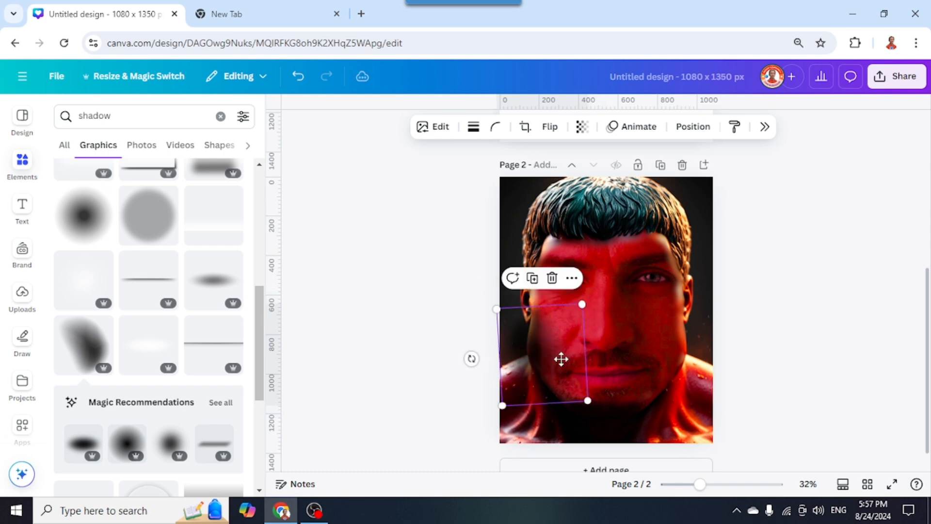
Step: Move the shadow over the face's left edge and show the page's layer list
{"action": "left_click_drag", "start_coordinate": [562, 359], "coordinate": [540, 338]}
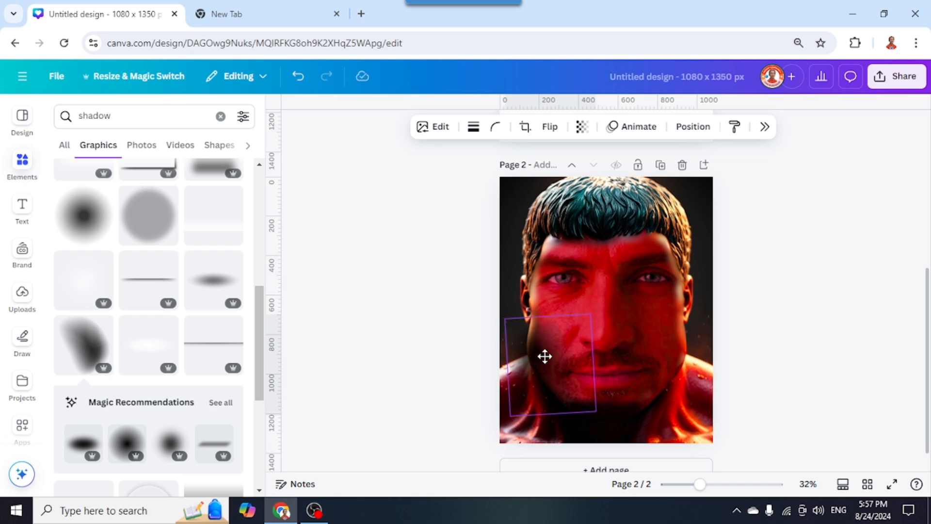
{"action": "left_click", "coordinate": [691, 126]}
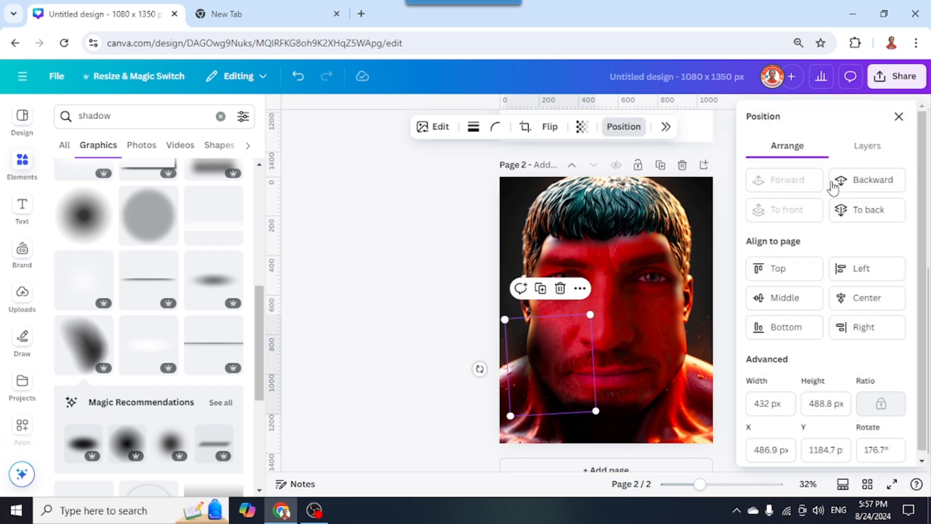
{"action": "left_click", "coordinate": [867, 145]}
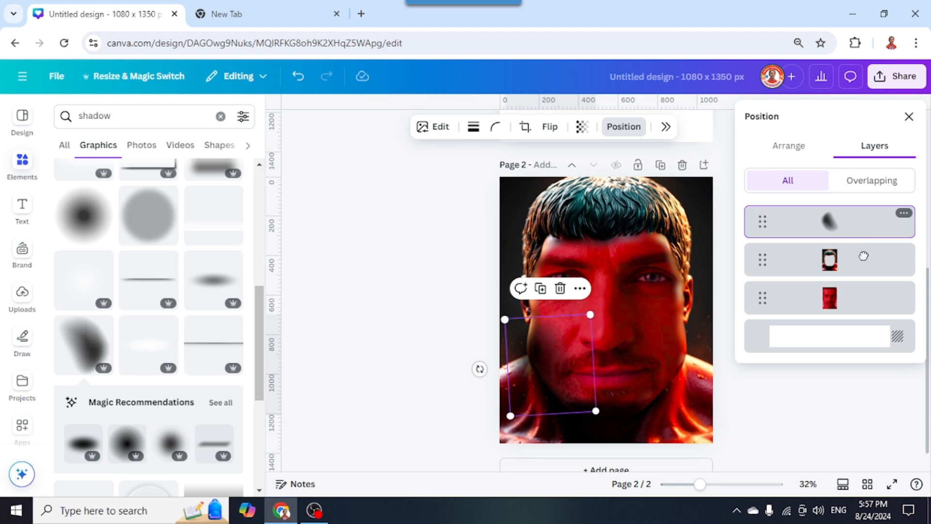